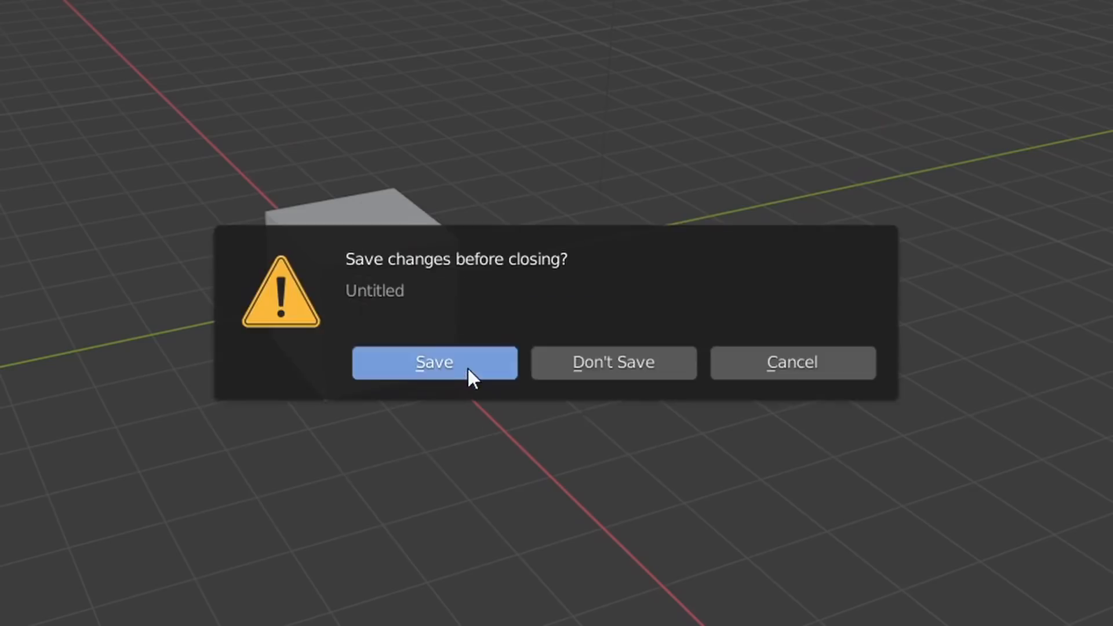
# Save the untitled scene and browse to the example PNG image sequence as a clip.
pyautogui.click(433, 362)
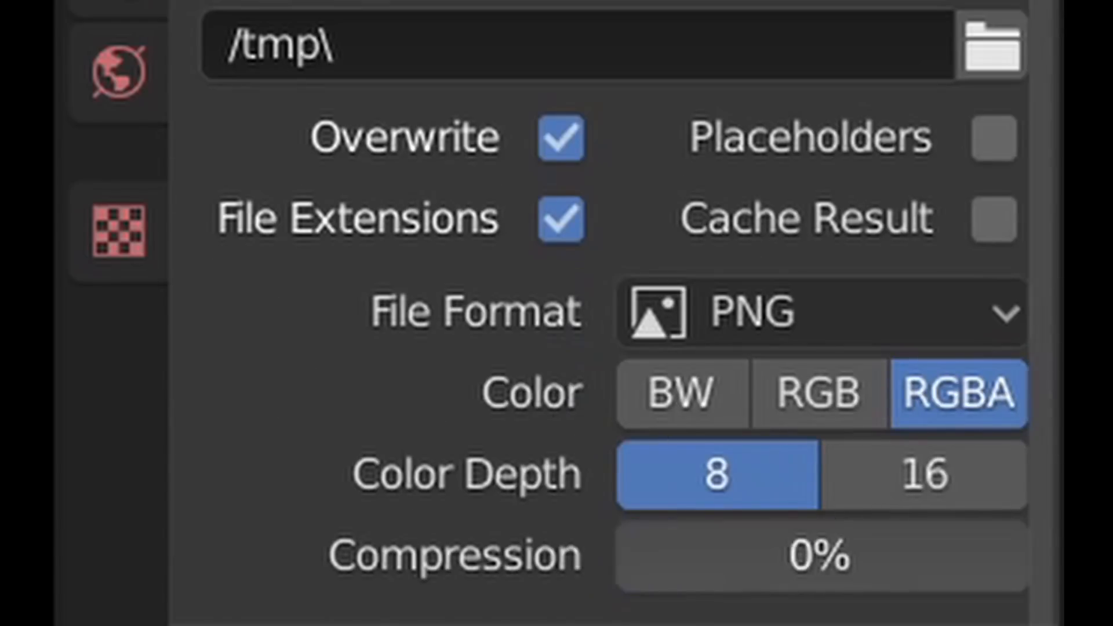
pyautogui.click(992, 47)
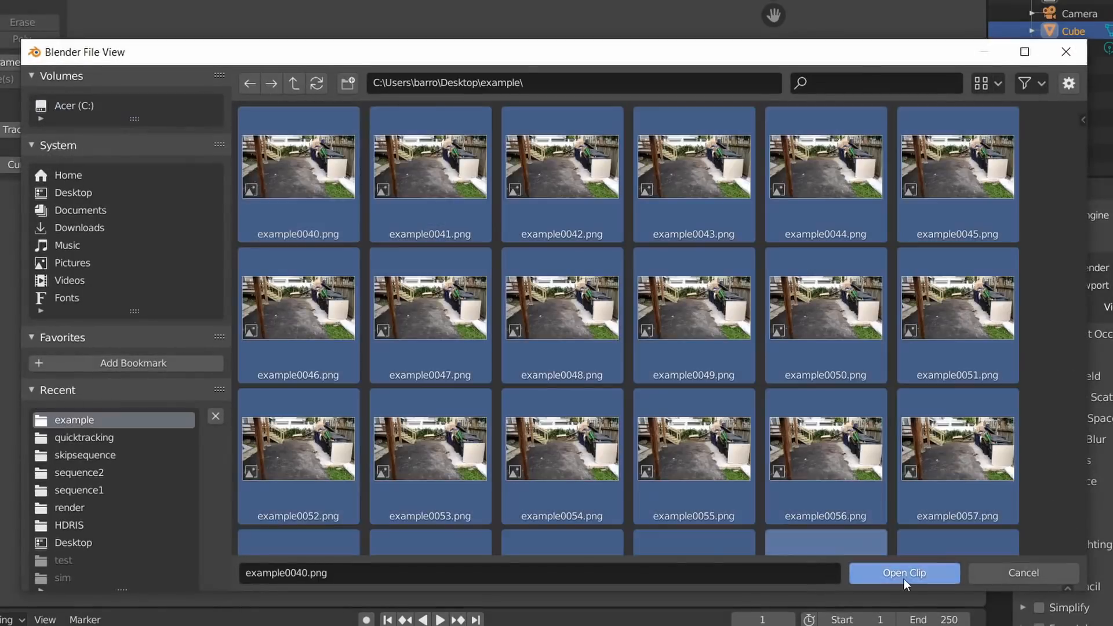
# Load the example frame sequence as a clip, track features, and solve camera motion.
pyautogui.click(904, 573)
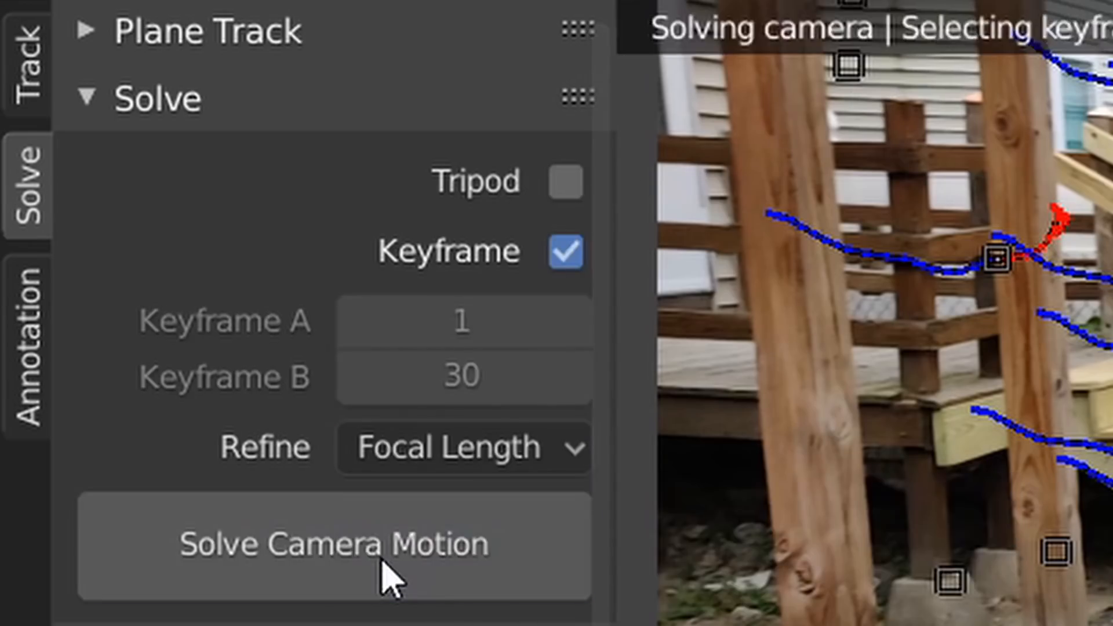
pyautogui.click(332, 544)
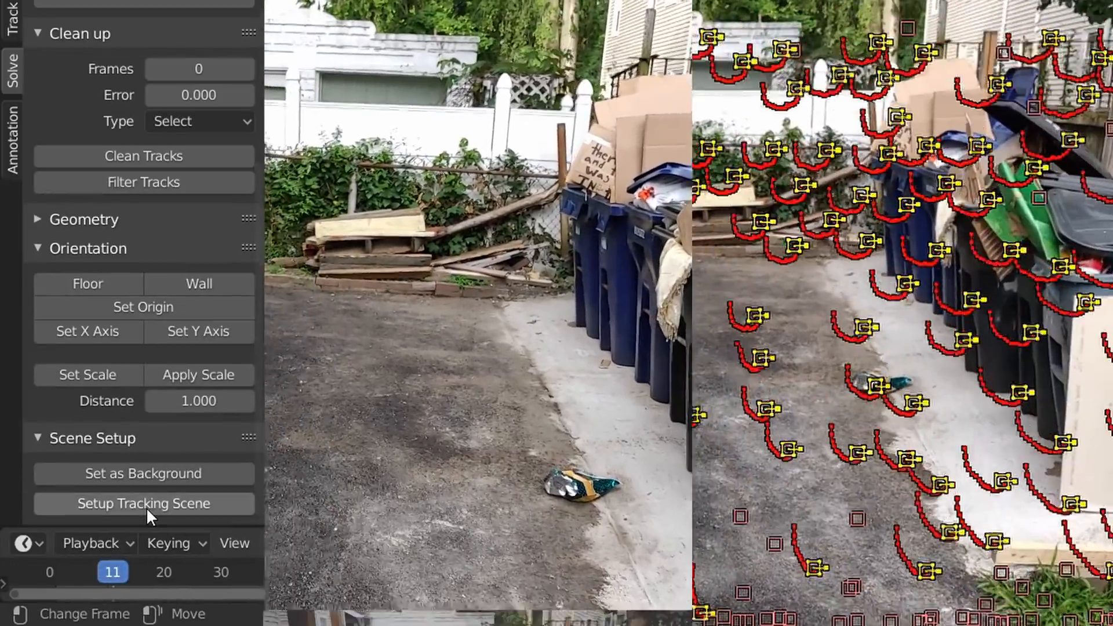
# Set up the tracking scene from the solved camera and render with F12.
pyautogui.click(142, 503)
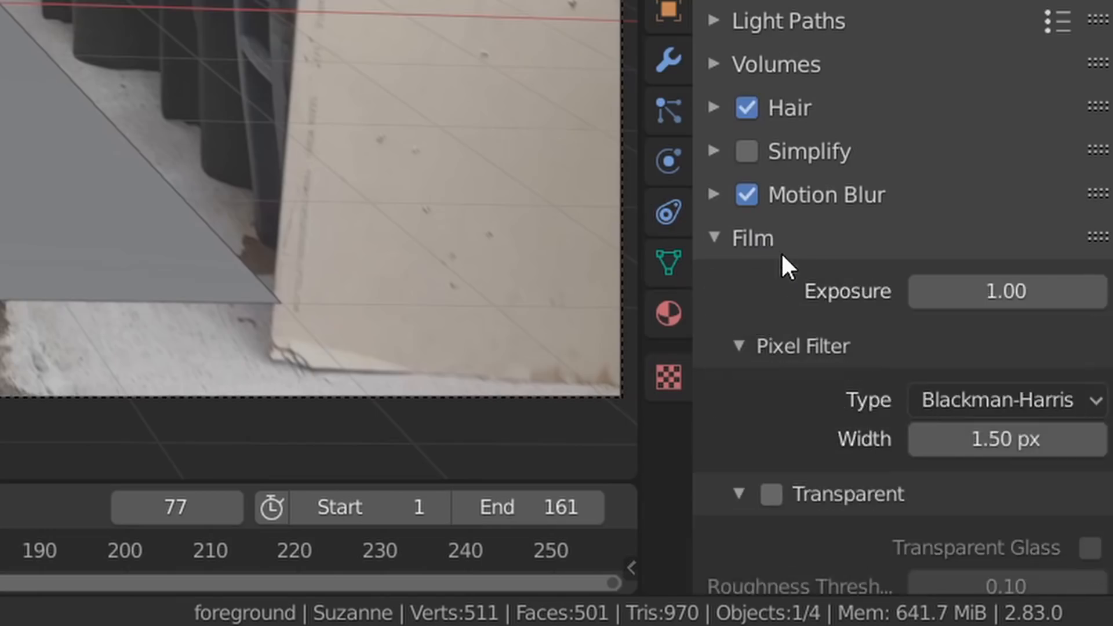
pyautogui.press('F12')
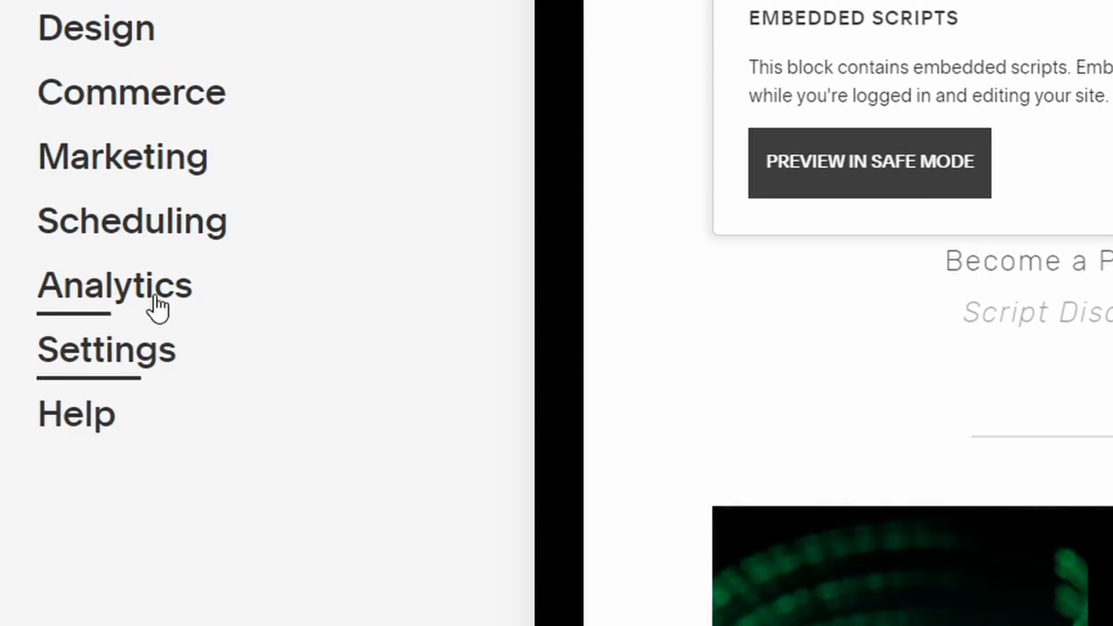
# Open Analytics > Traffic to view visits by device, source, browser and OS.
pyautogui.click(115, 286)
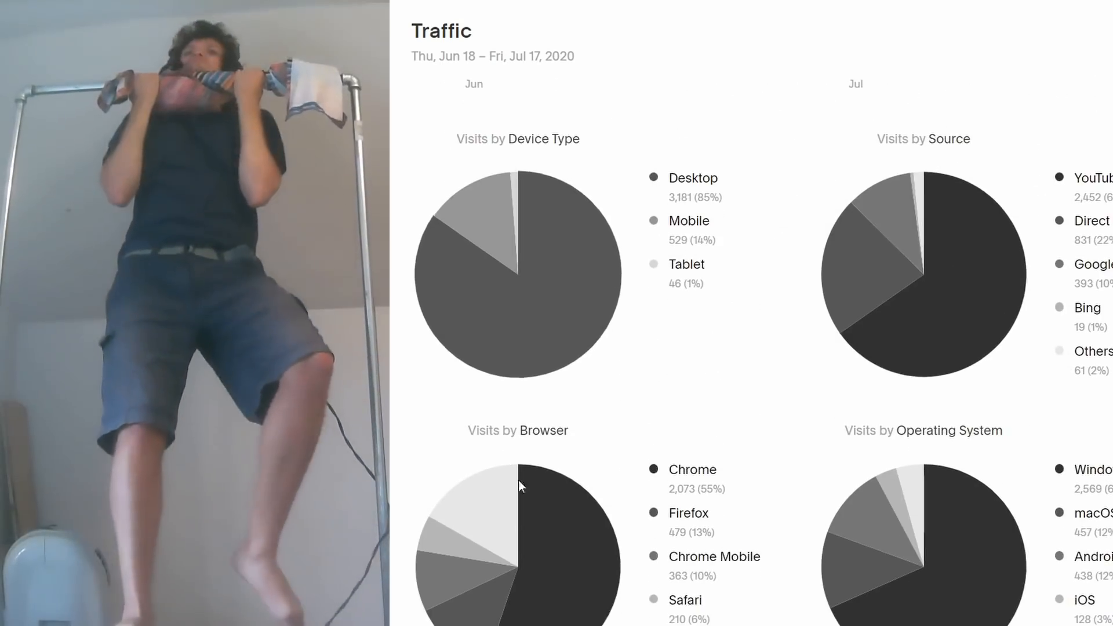